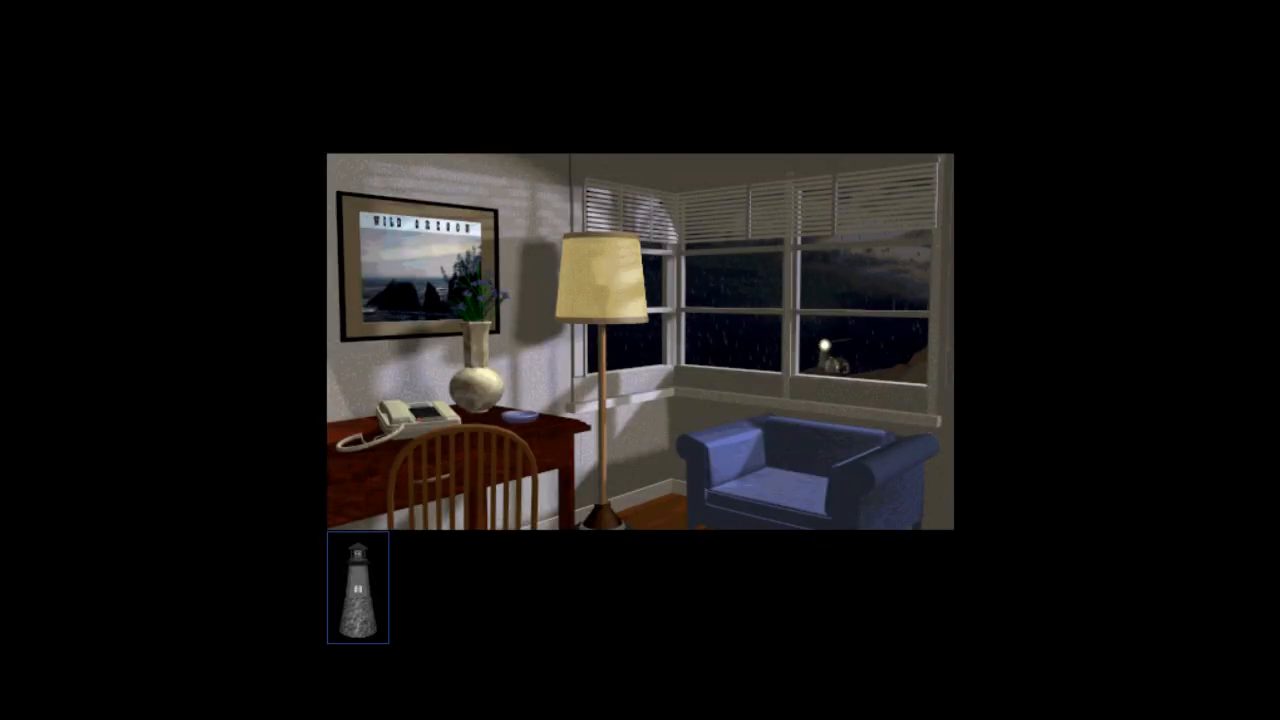
# Step: Turn toward the writing desk wall and examine the red lacquered box, revealing the June 13 journal entry
pyautogui.click(420, 270)
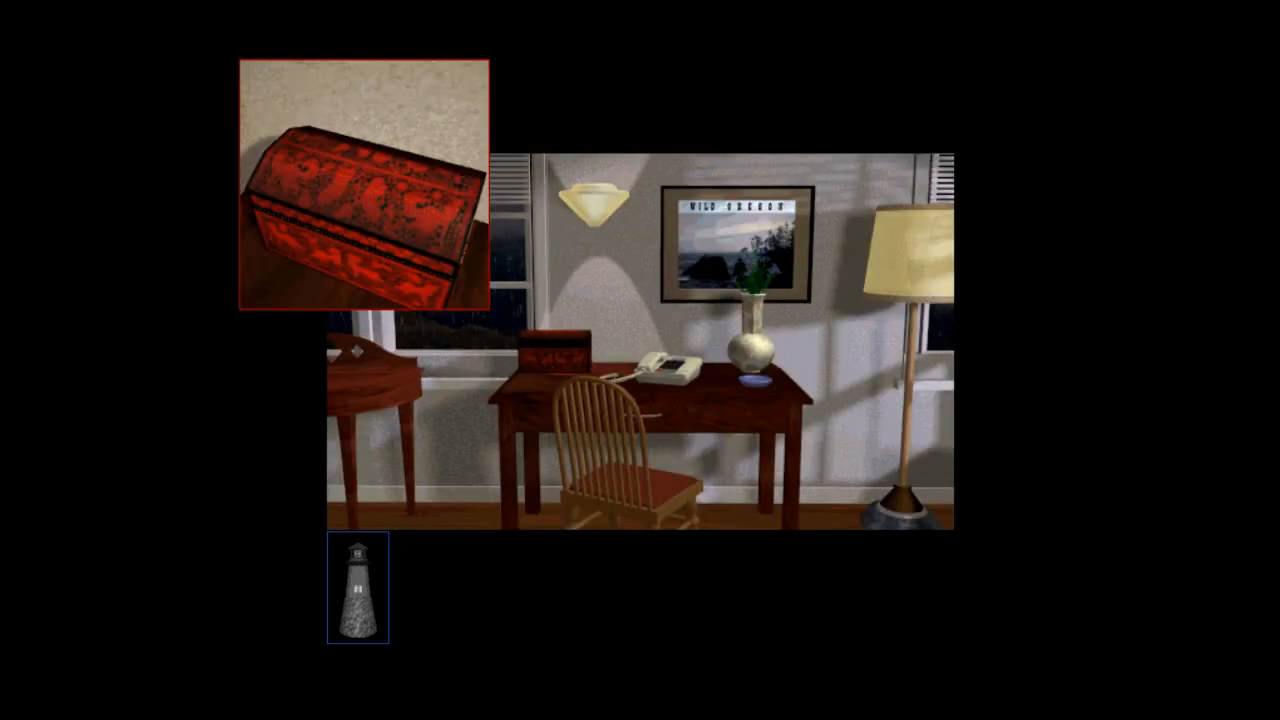
pyautogui.click(356, 180)
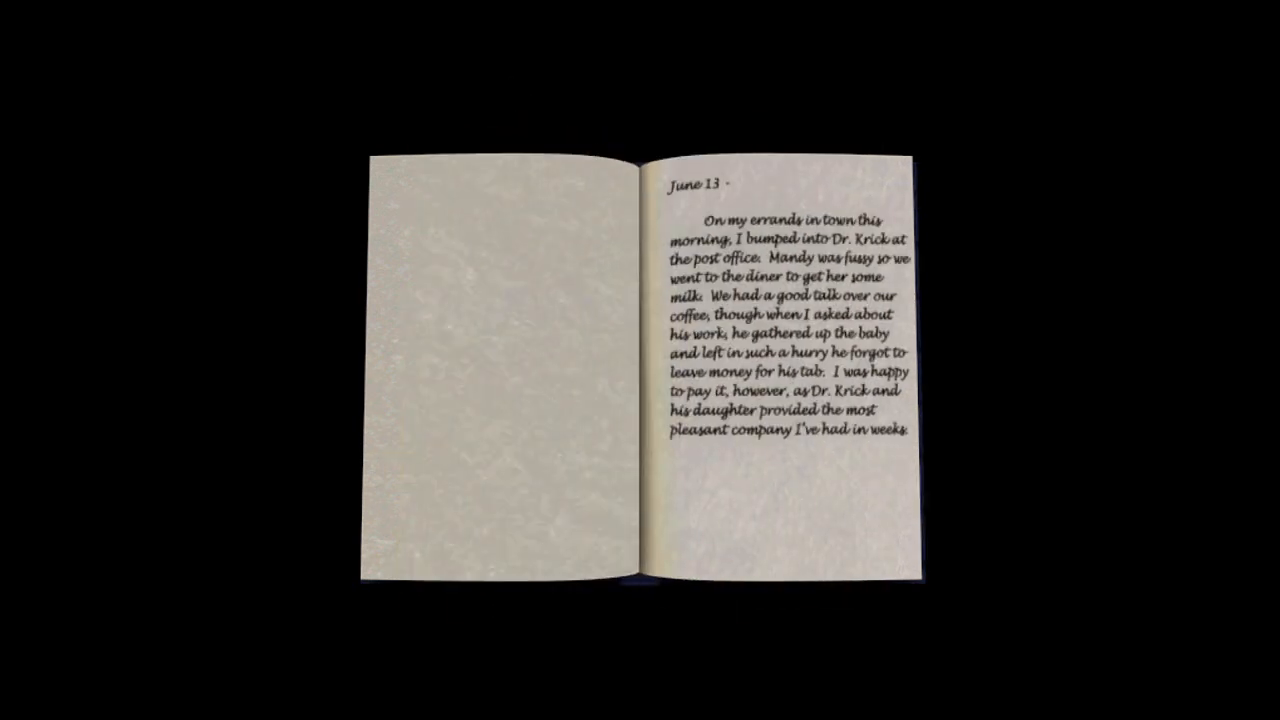
# Step: Close the June 13 diary page and return to the desk with the lighter in inventory
pyautogui.click(850, 360)
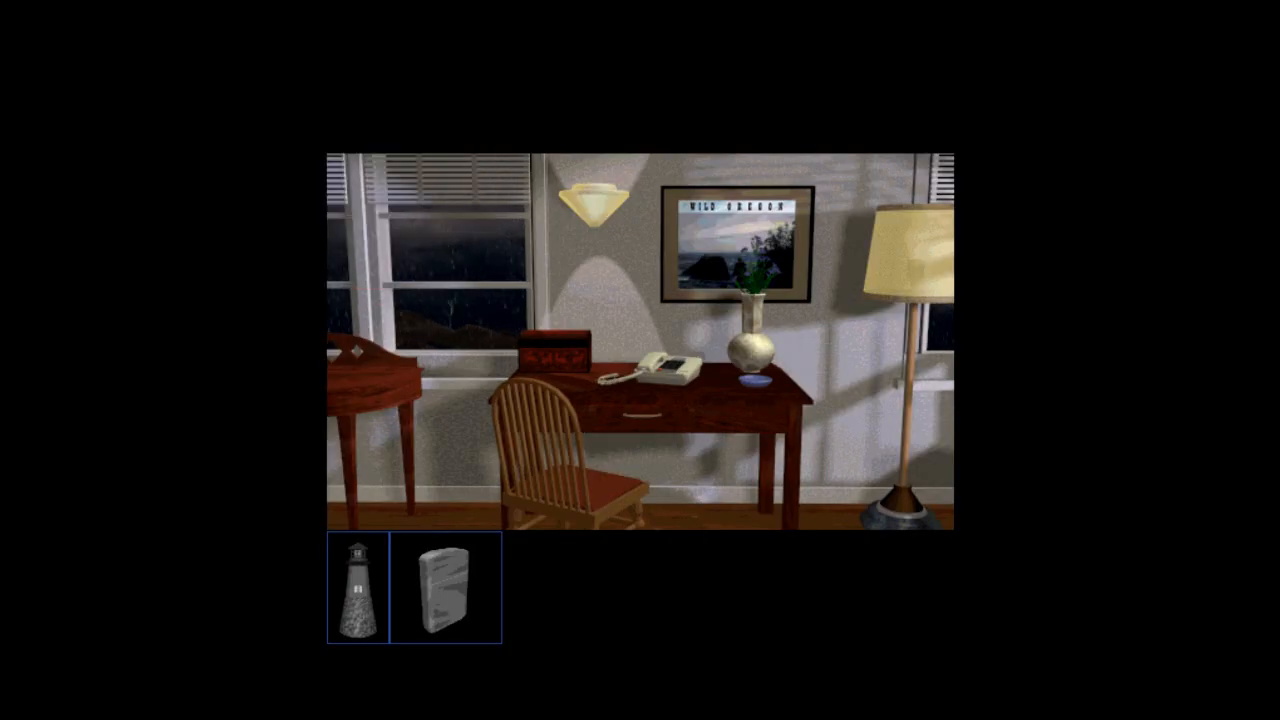
pyautogui.click(556, 344)
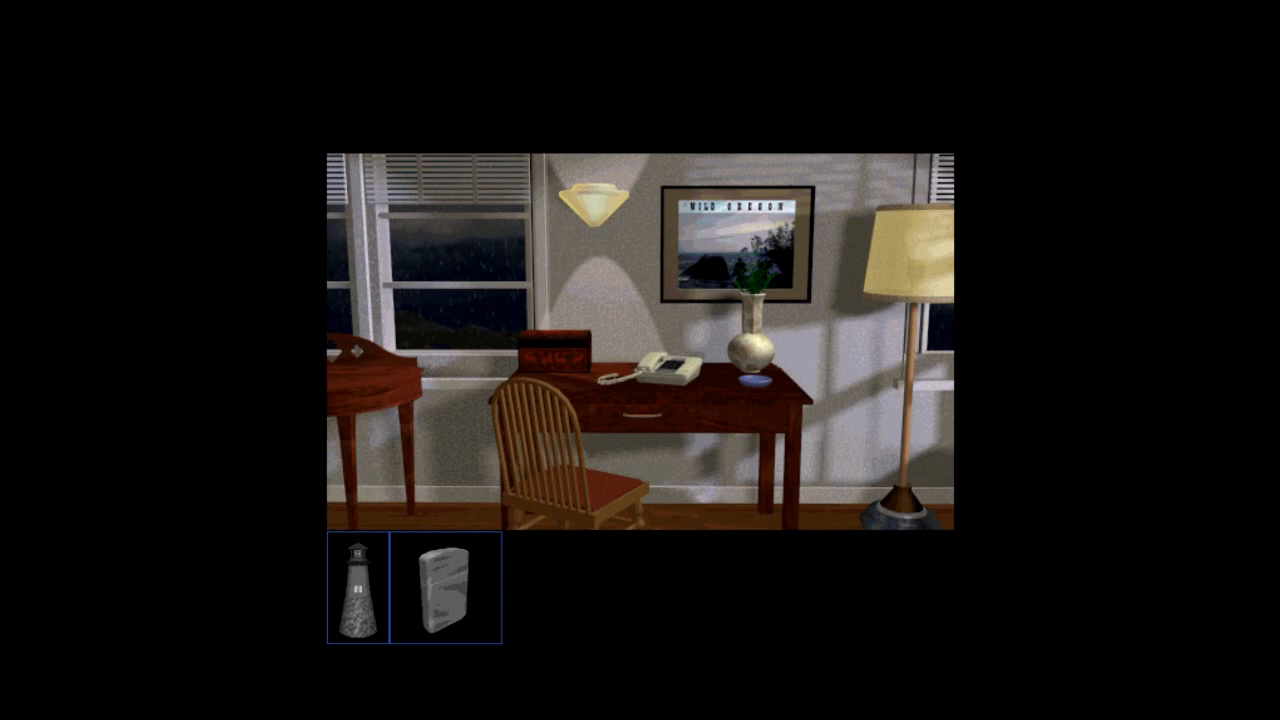
# Step: Take the keys from the side-table drawer and the shoulder bag and umbrella from the coat rack
pyautogui.click(356, 380)
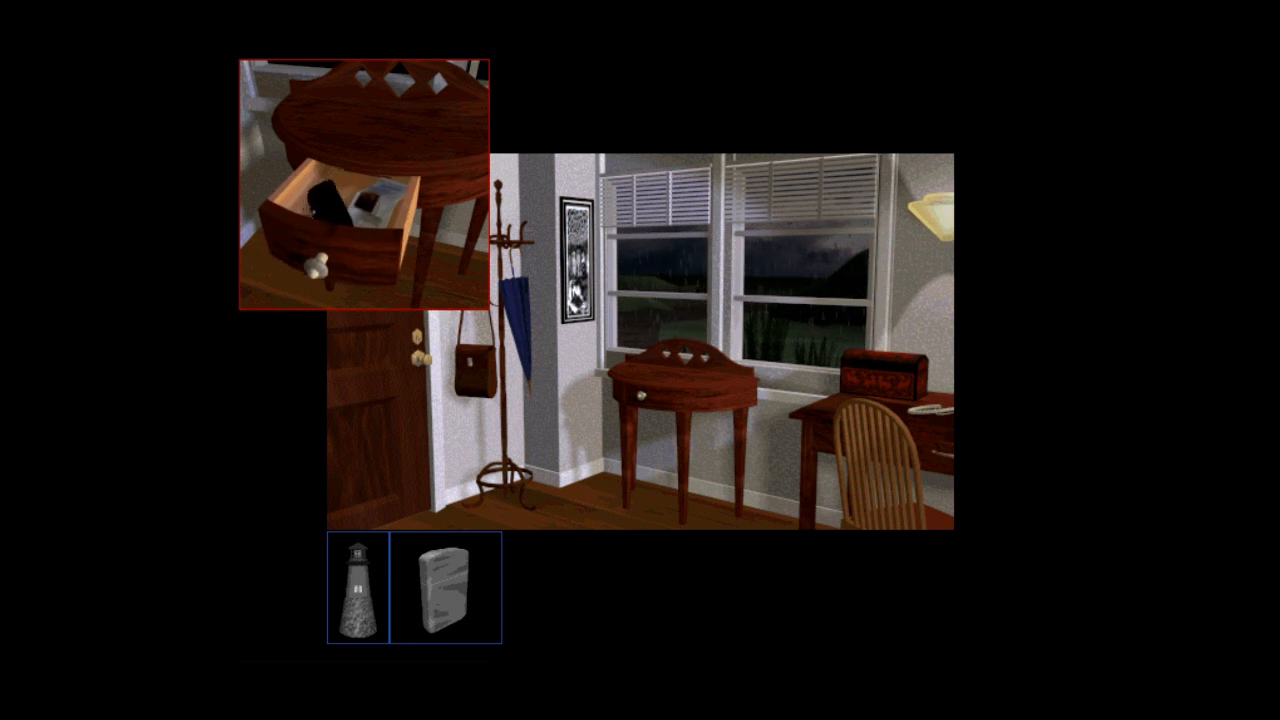
pyautogui.click(330, 200)
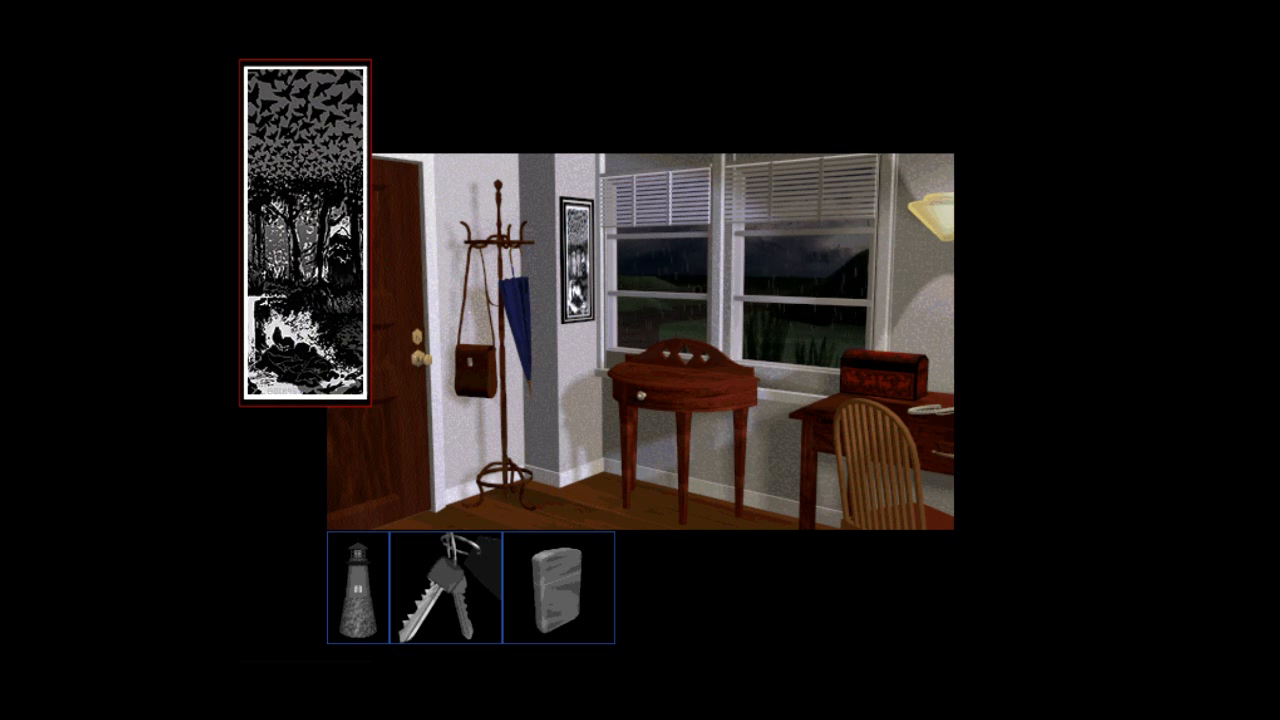
pyautogui.click(468, 370)
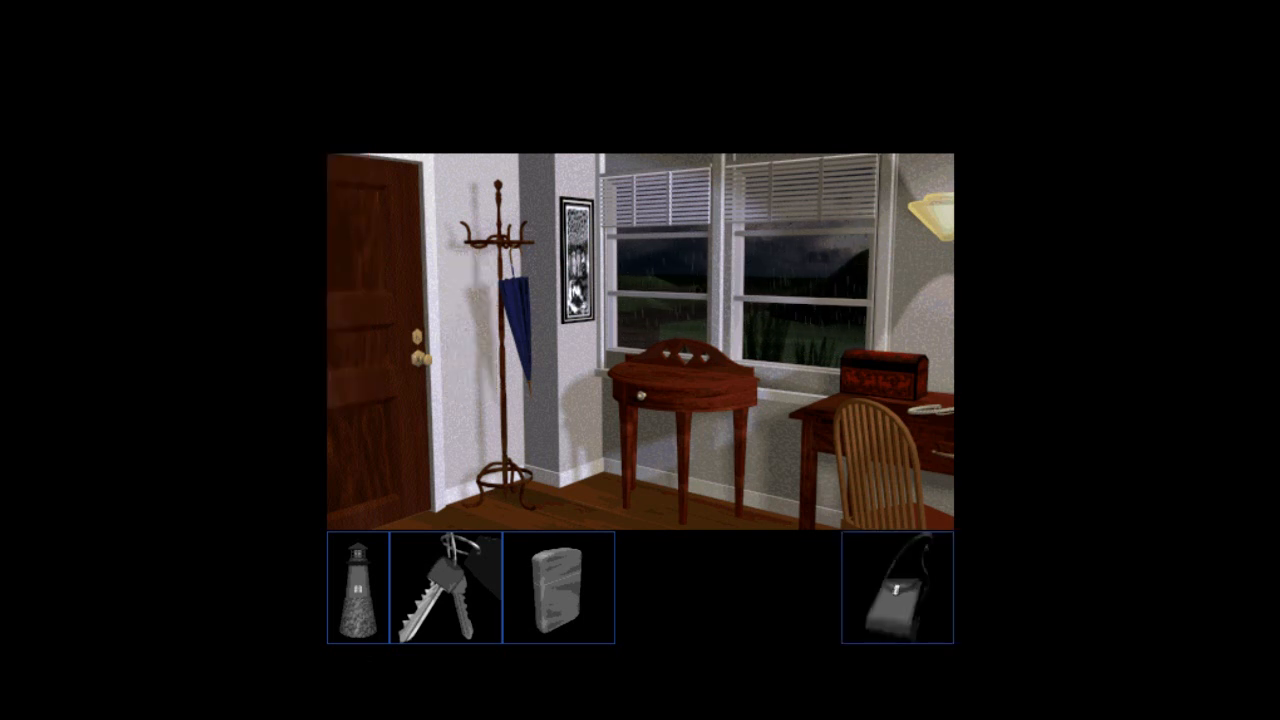
pyautogui.click(516, 310)
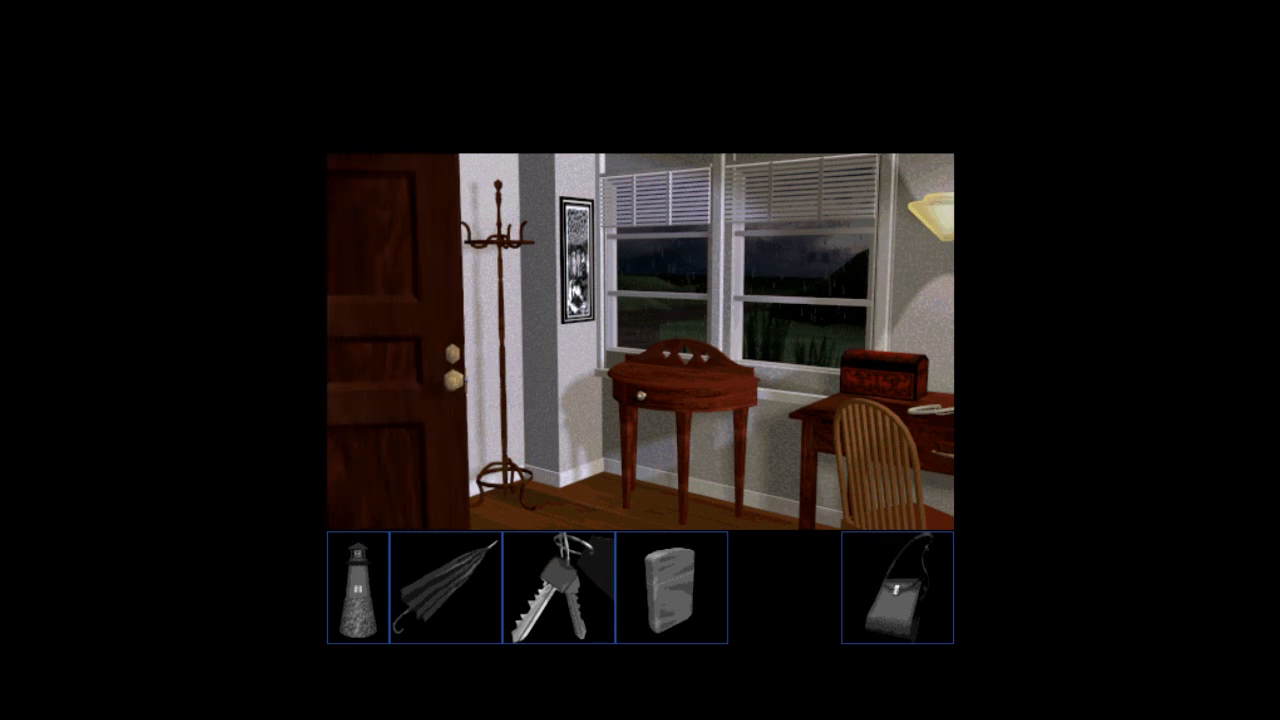
pyautogui.click(390, 350)
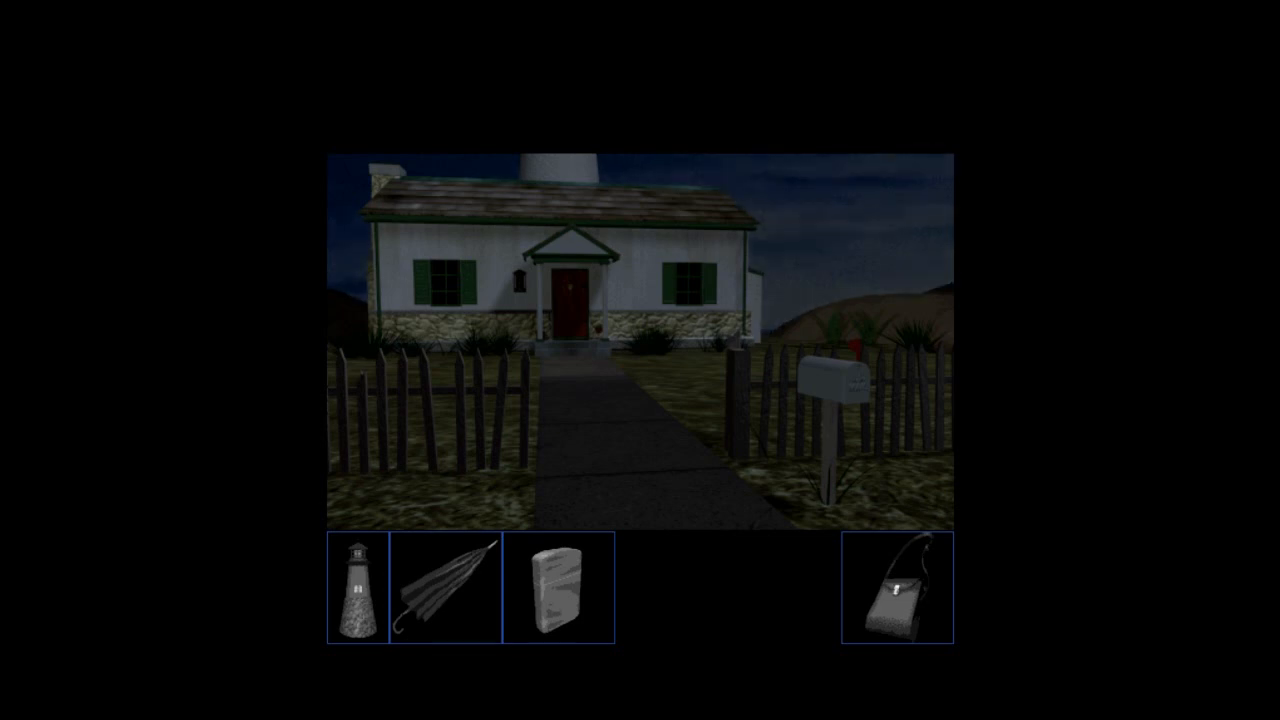
# Step: Take the envelope from the mailbox and walk up the path to the padlocked wooden door
pyautogui.click(830, 390)
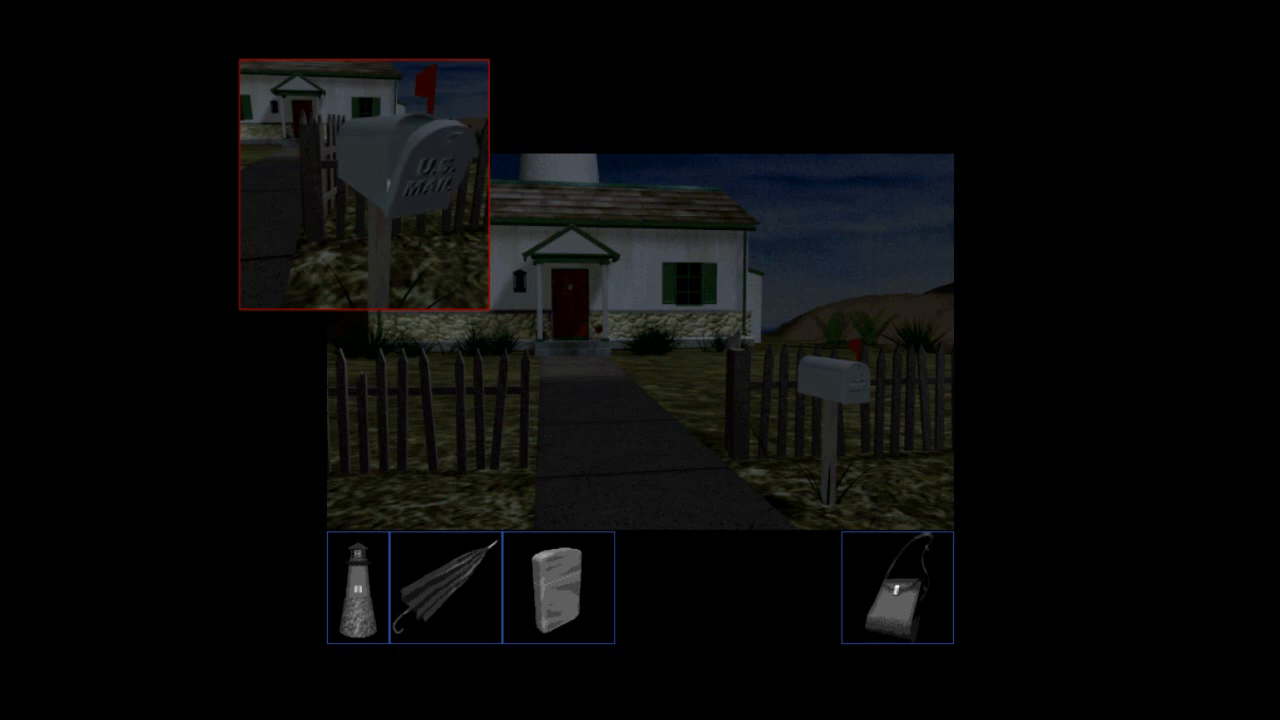
pyautogui.click(400, 170)
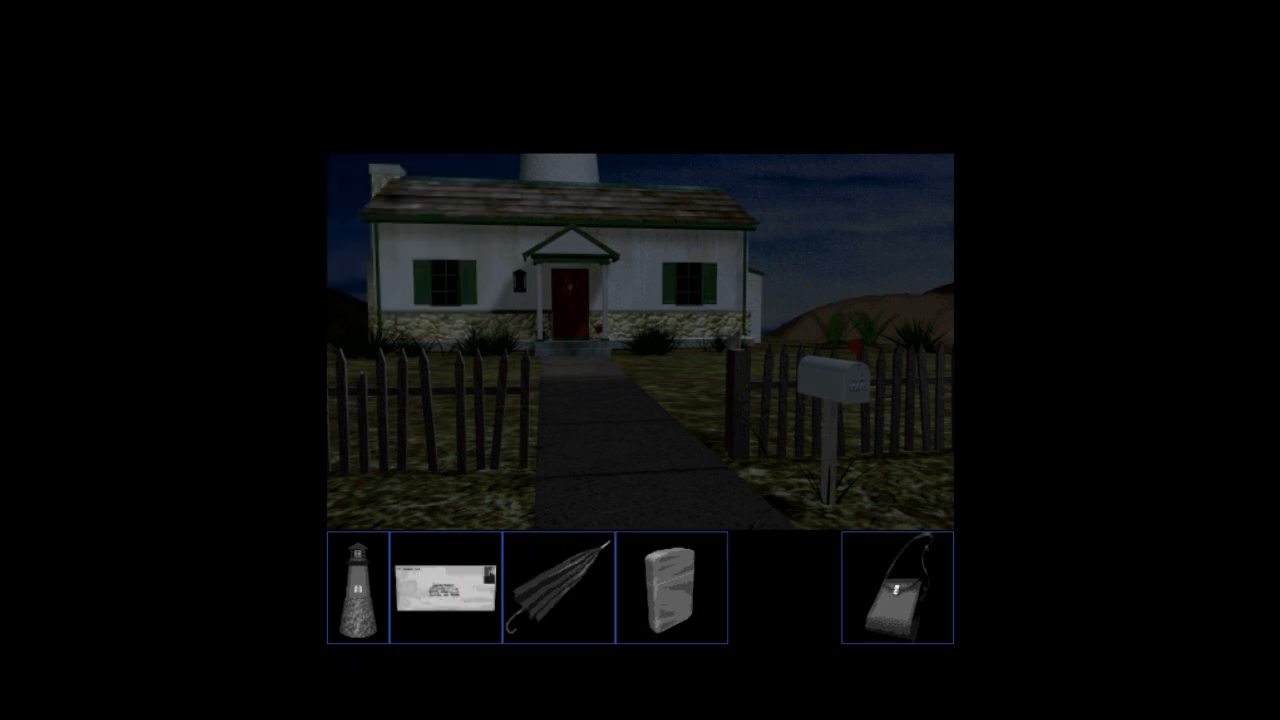
pyautogui.click(570, 290)
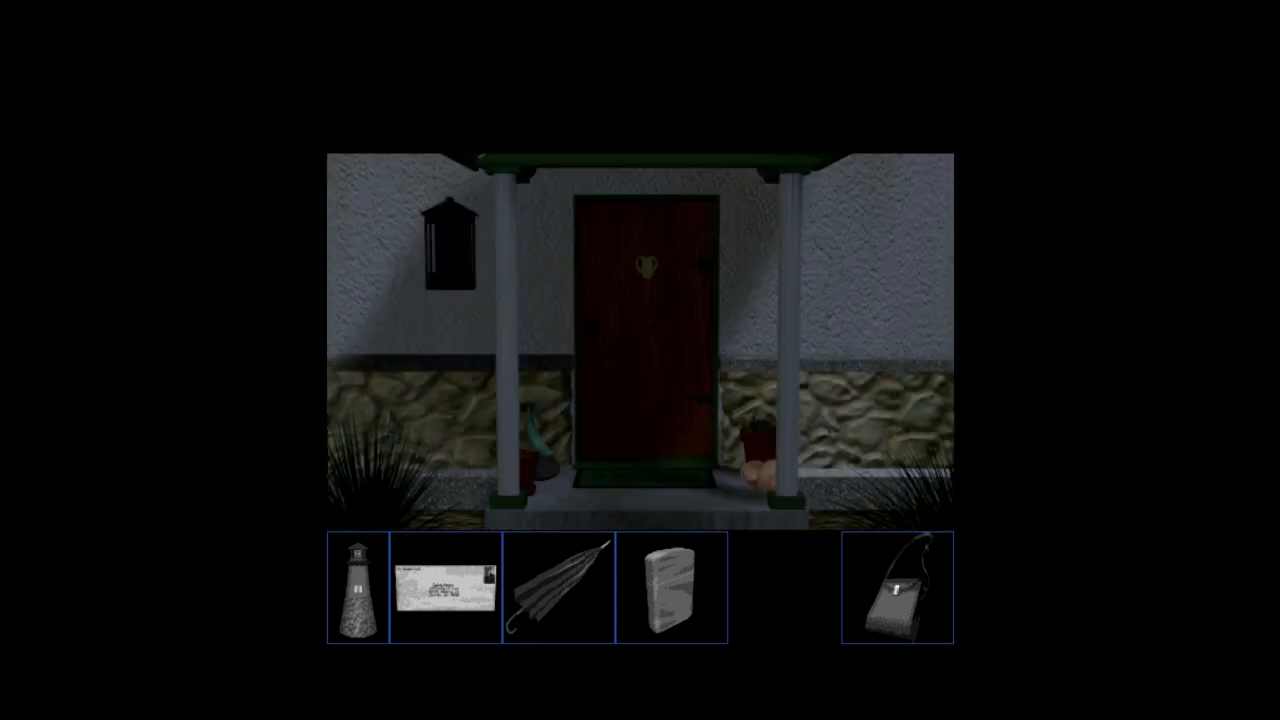
pyautogui.click(440, 244)
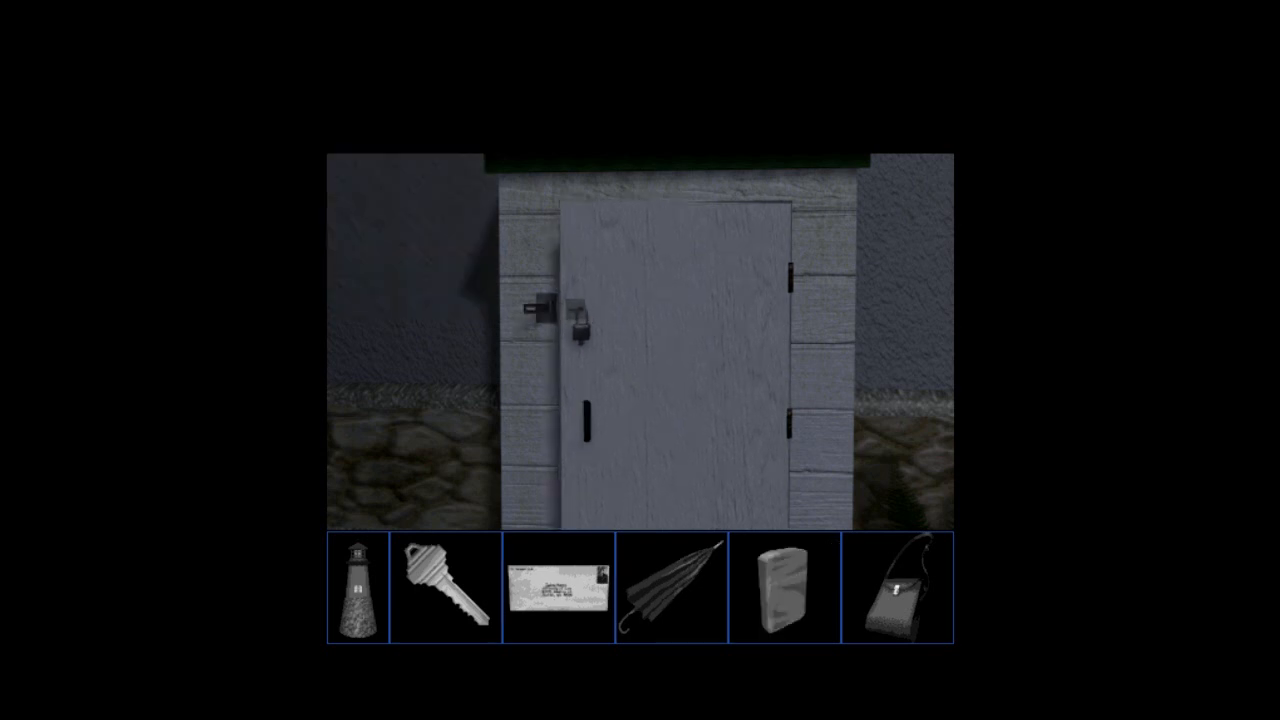
# Step: Unlock the padlocked shed door with the key and take the crowbar inside
pyautogui.click(640, 320)
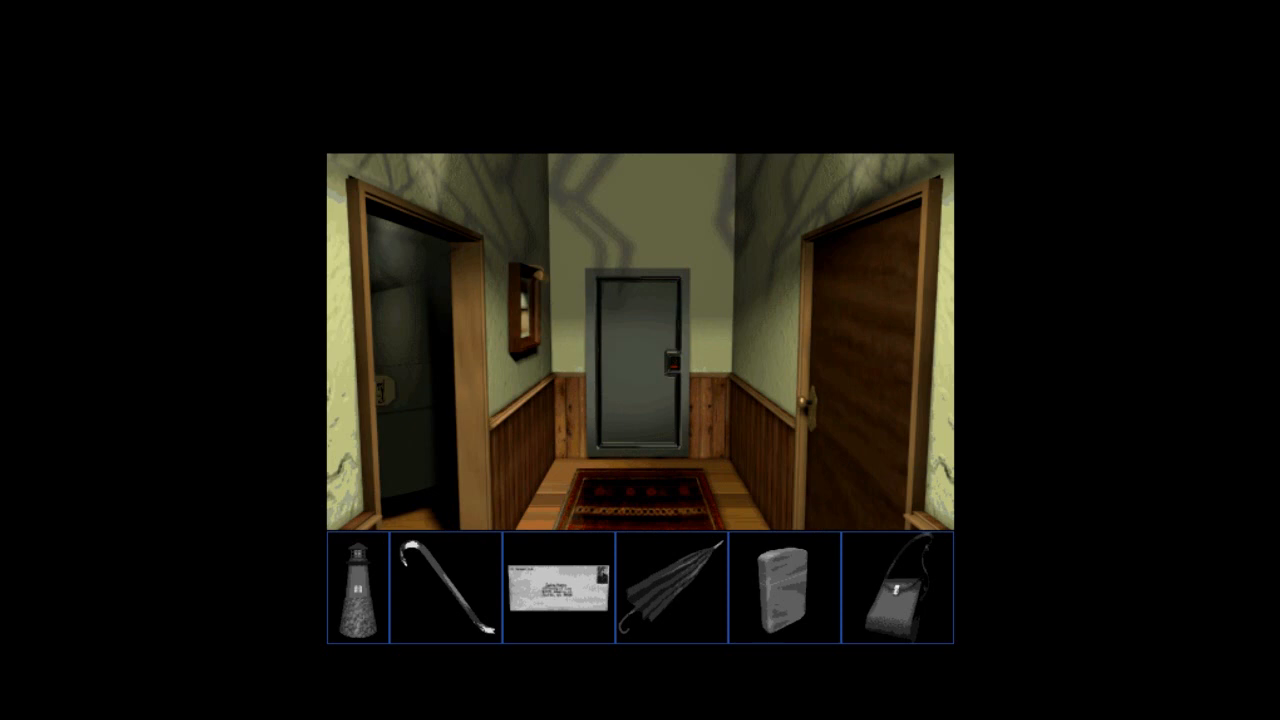
# Step: Enter the house and advance down the front hallway to the crib bedroom
pyautogui.click(640, 360)
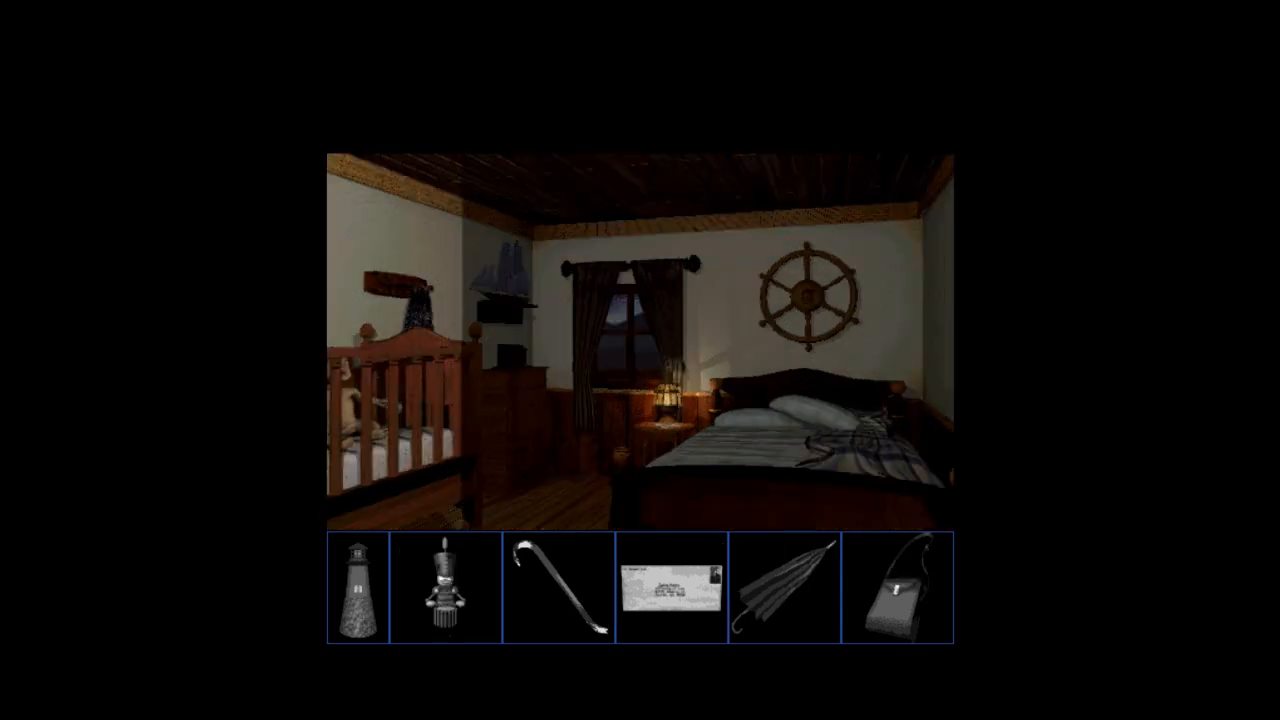
# Step: Pick up the alarm clock in the baby's bedroom and walk through to the kitchen
pyautogui.click(400, 400)
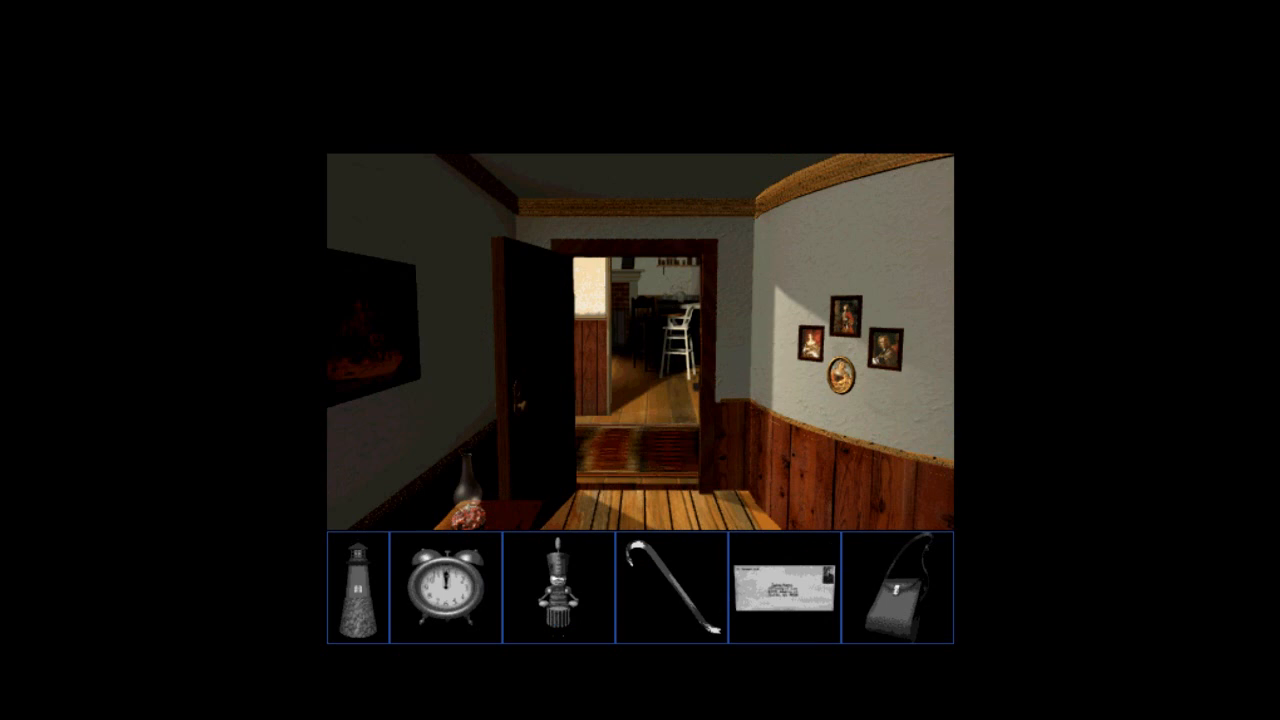
pyautogui.click(640, 400)
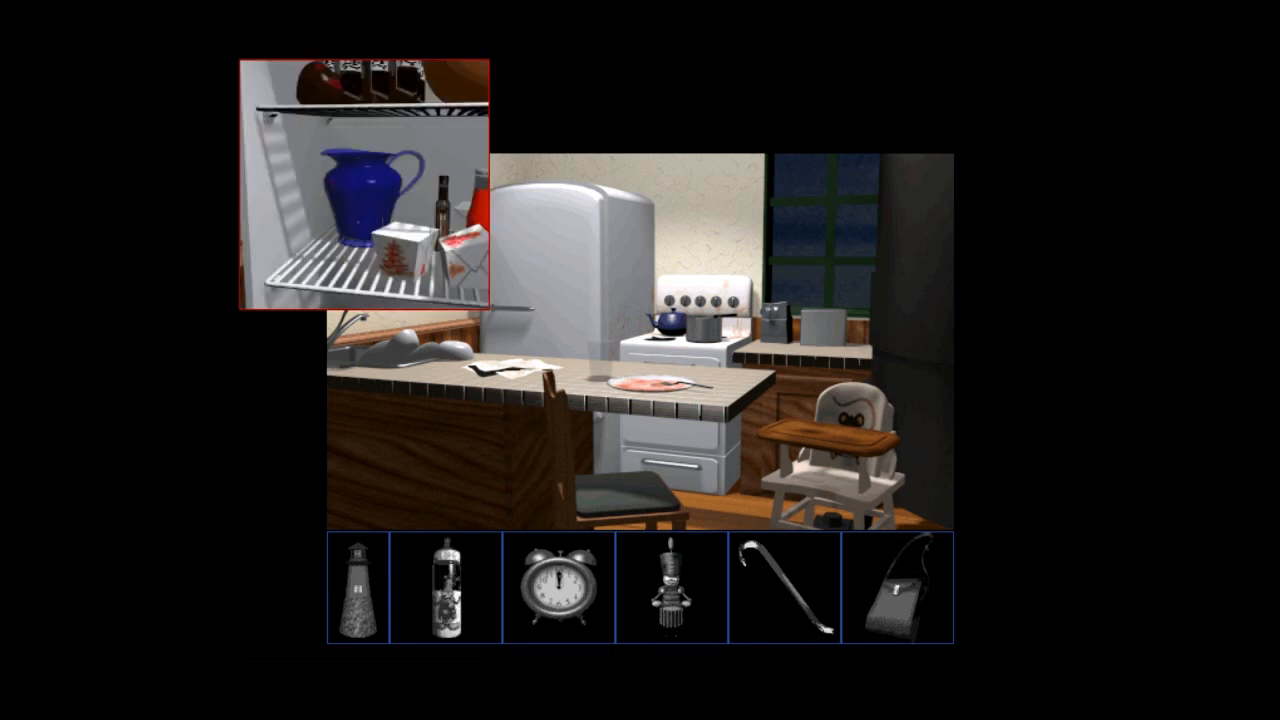
# Step: Leave the fridge with the baby bottle and walk through the oil tank room to the back hallway door
pyautogui.click(364, 190)
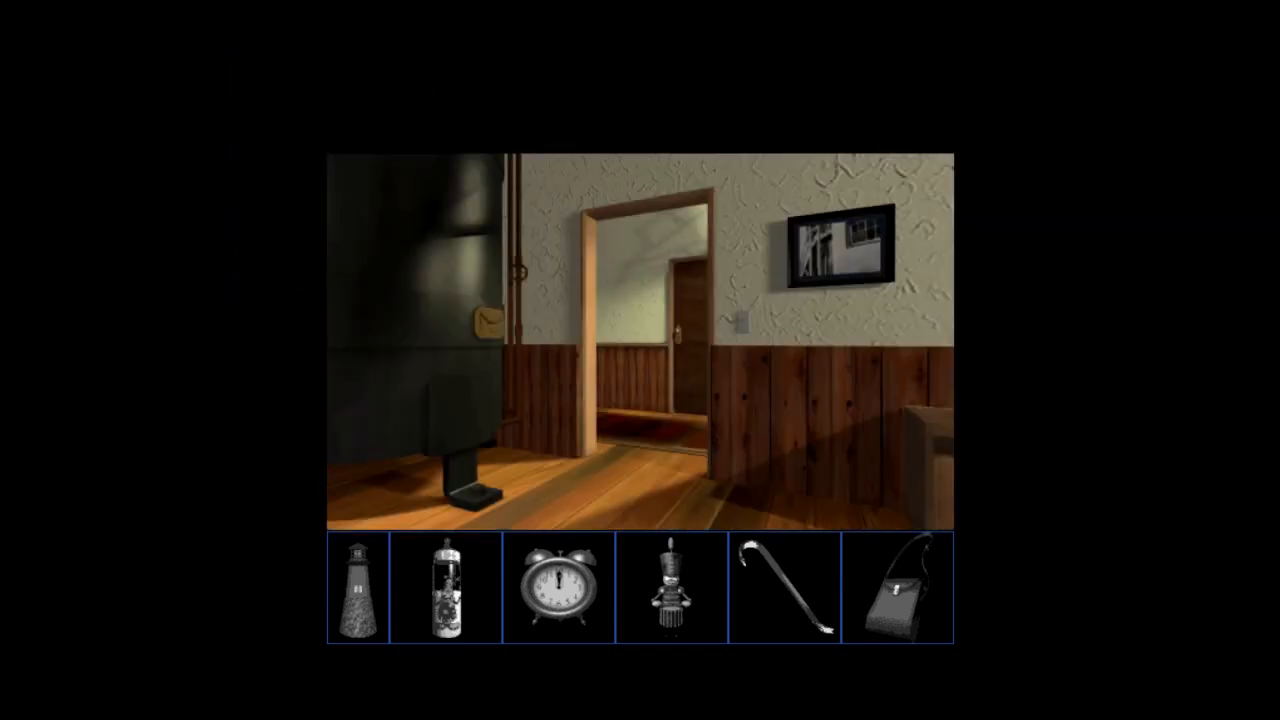
pyautogui.click(640, 350)
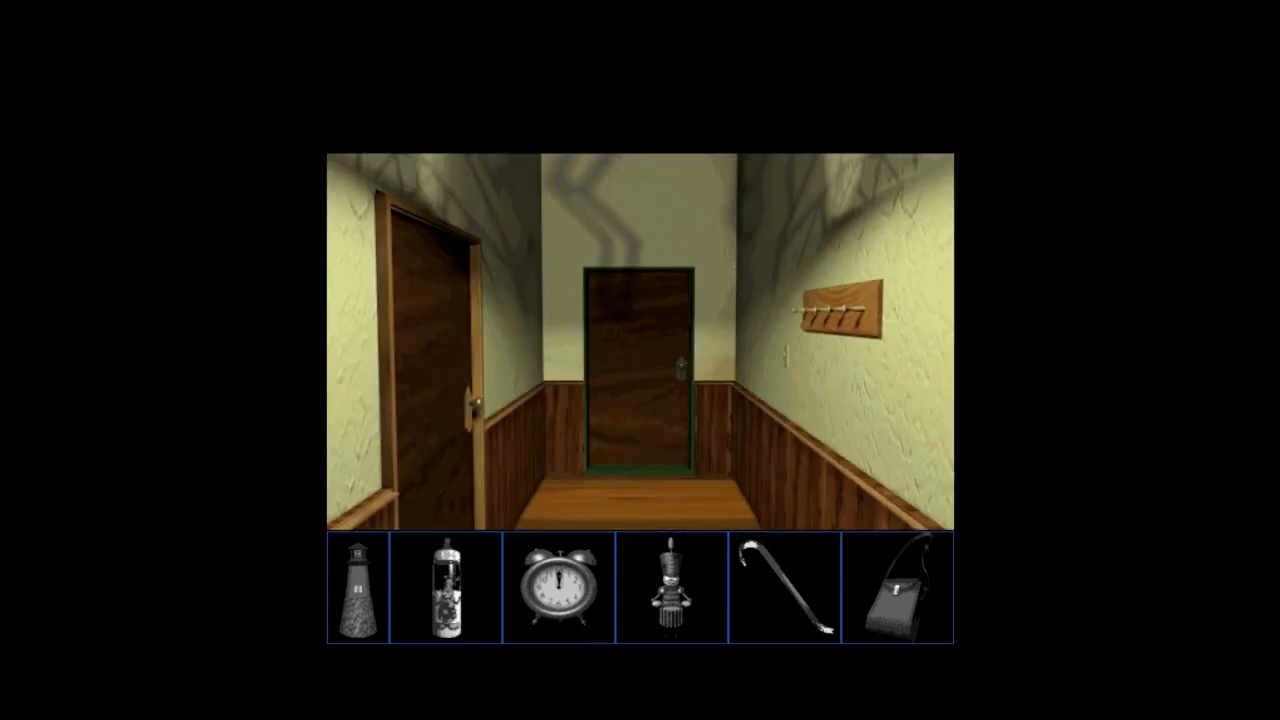
pyautogui.click(640, 370)
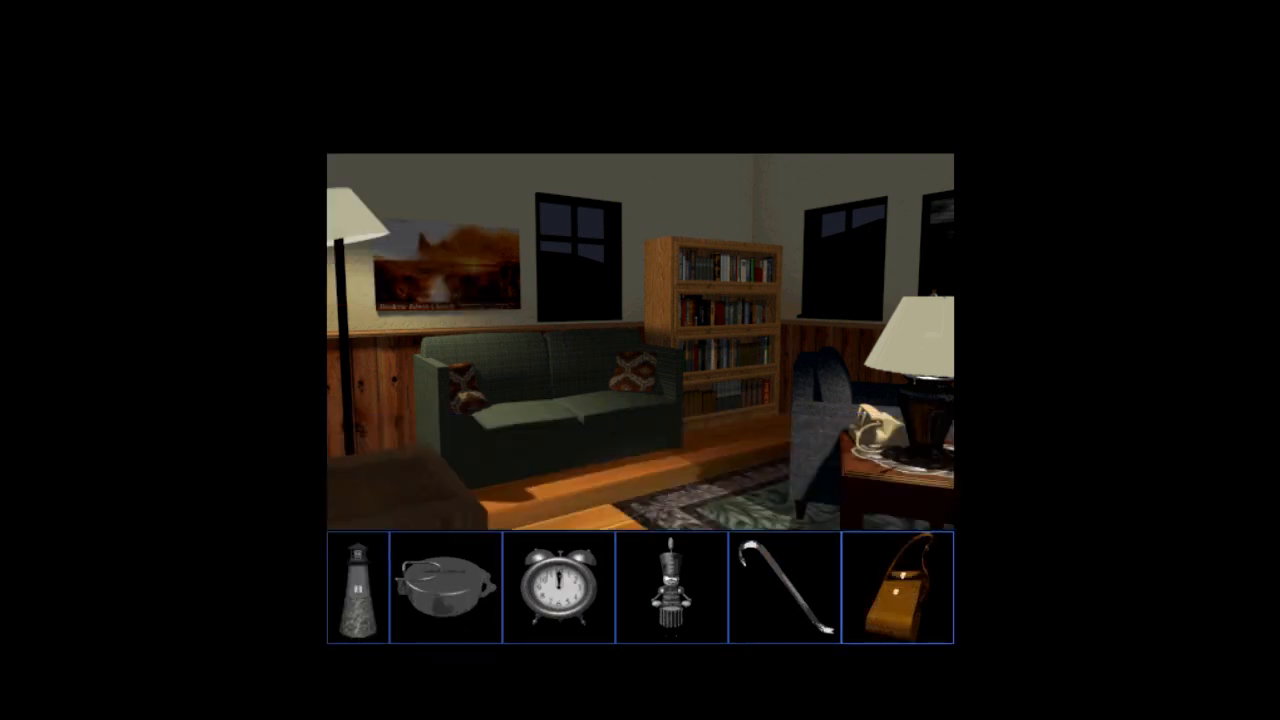
# Step: Examine the Frederic Edwin Church painting above the sofa, then step back from it
pyautogui.click(456, 276)
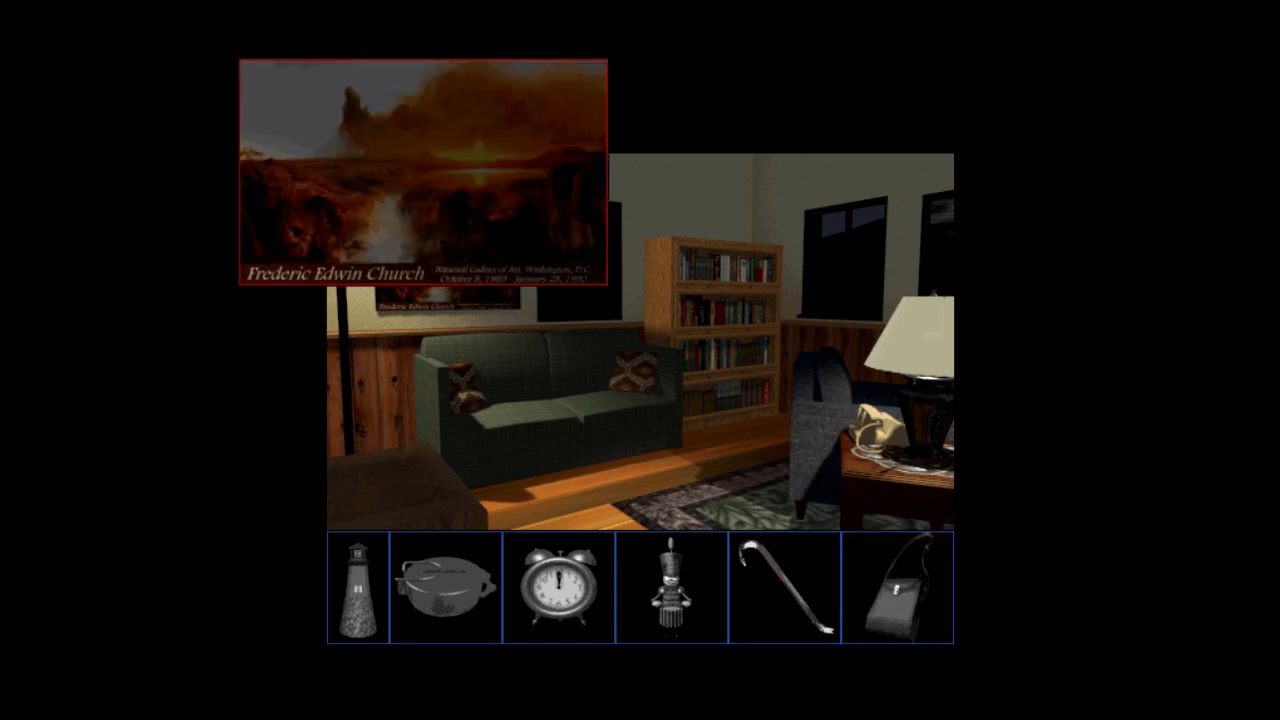
pyautogui.click(420, 180)
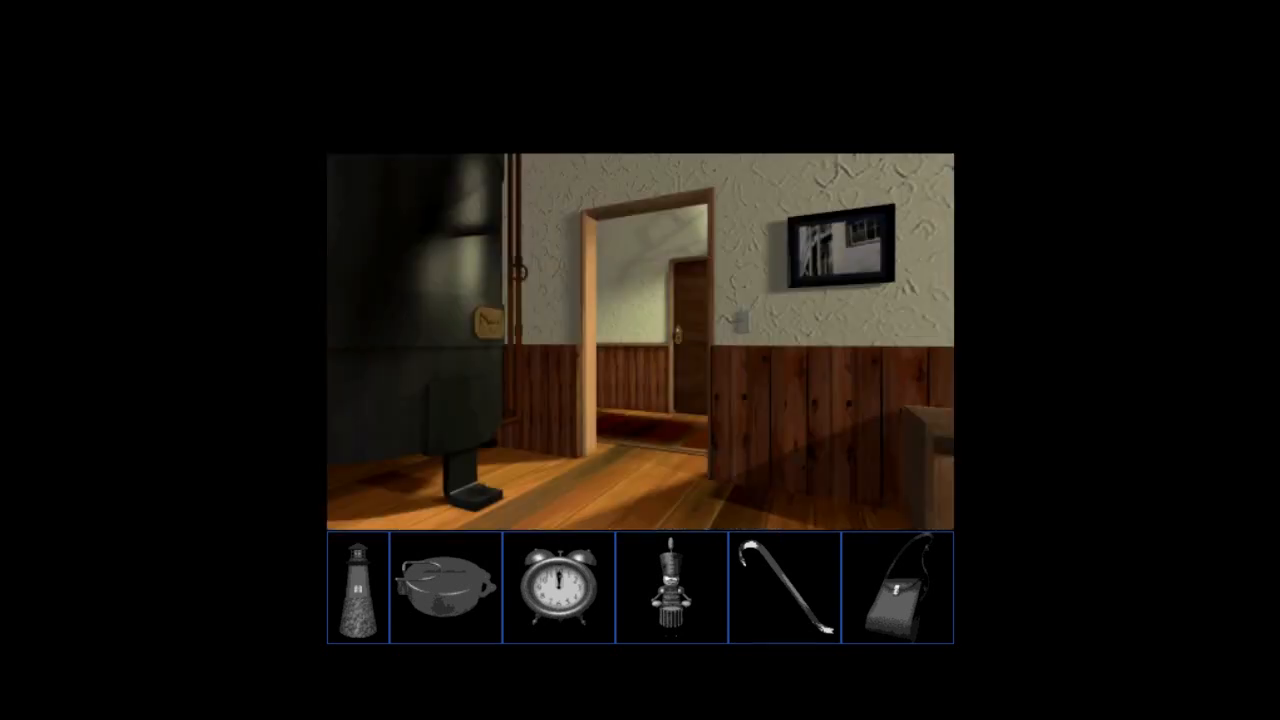
pyautogui.click(488, 320)
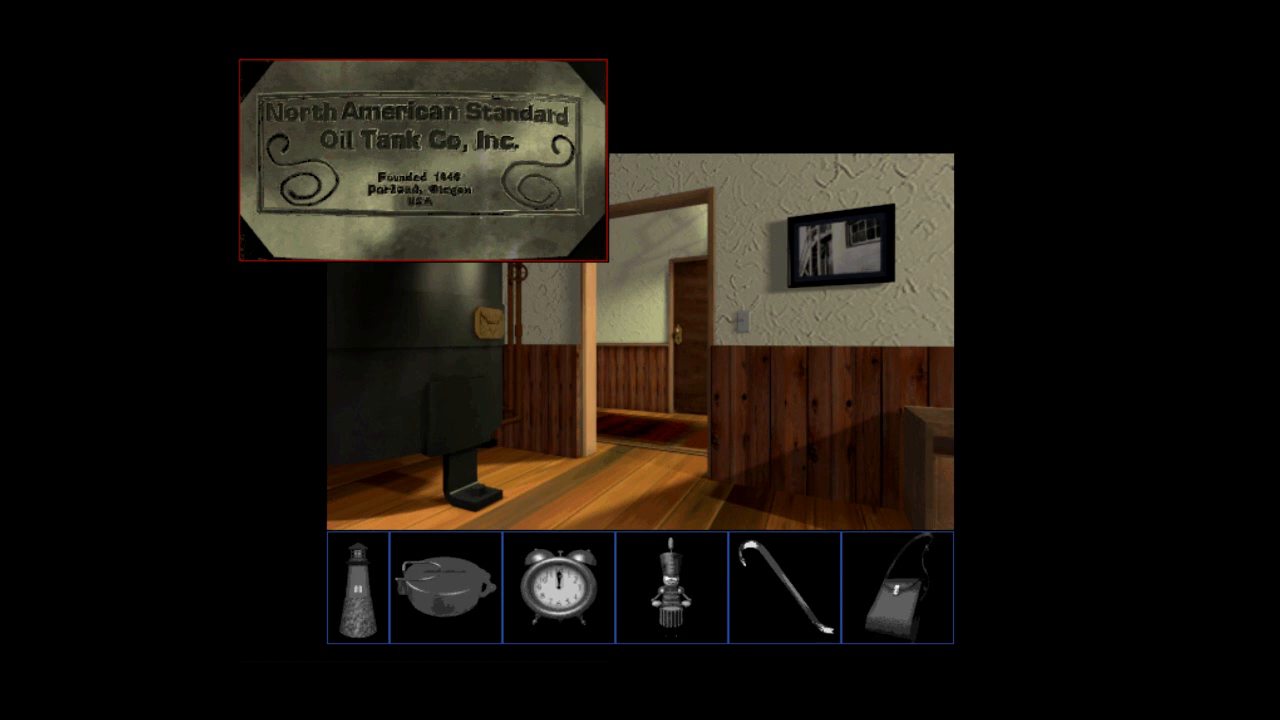
pyautogui.click(420, 164)
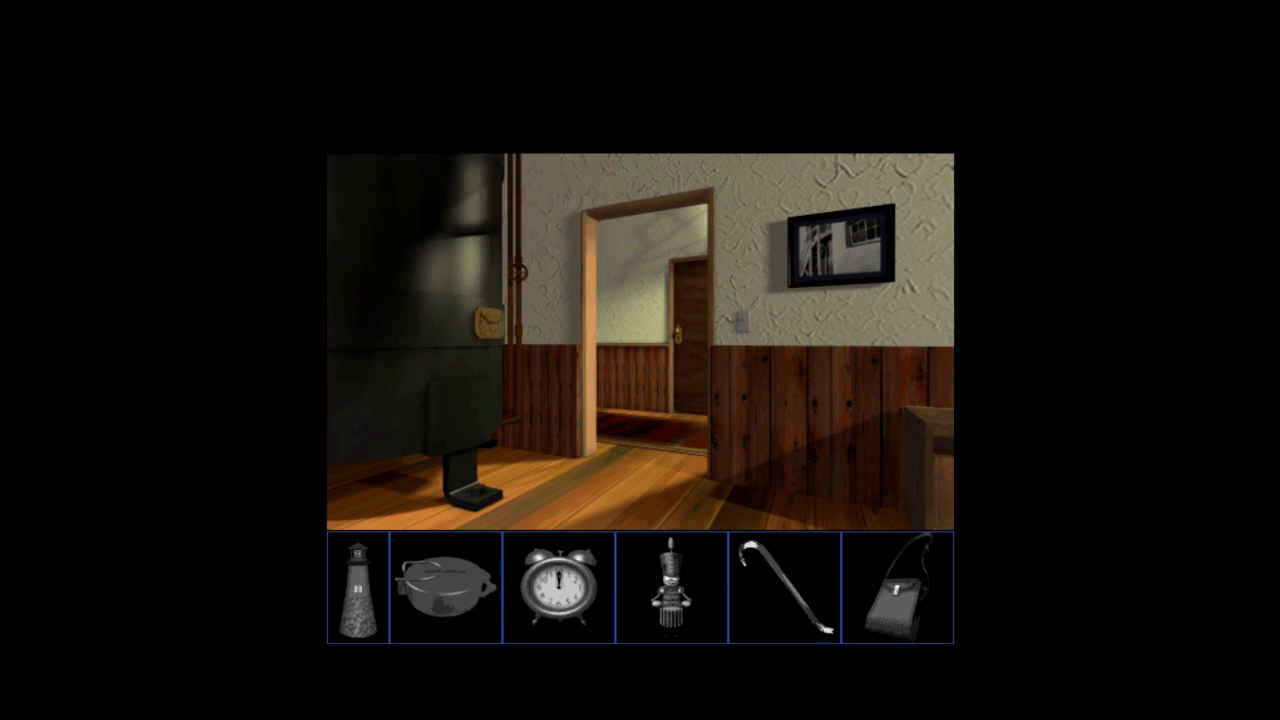